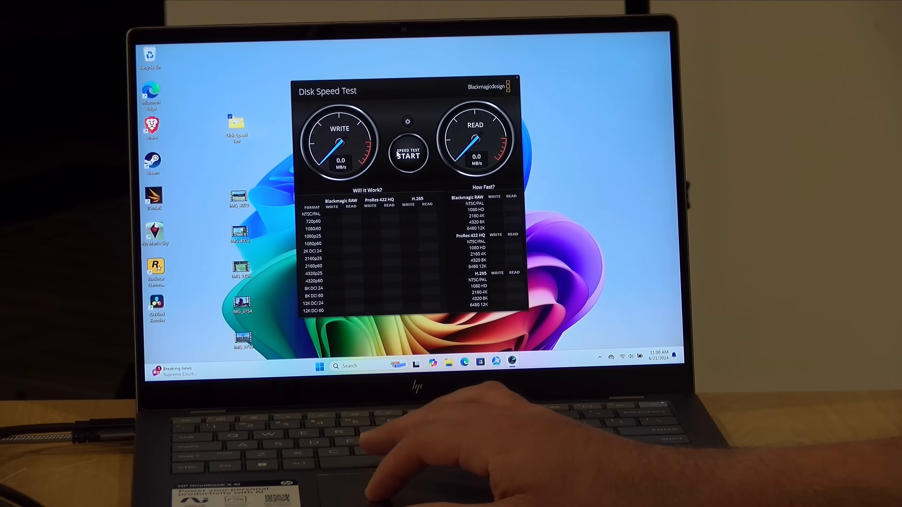
Start the Disk Speed Test benchmark on the laptop's internal drive
click(408, 155)
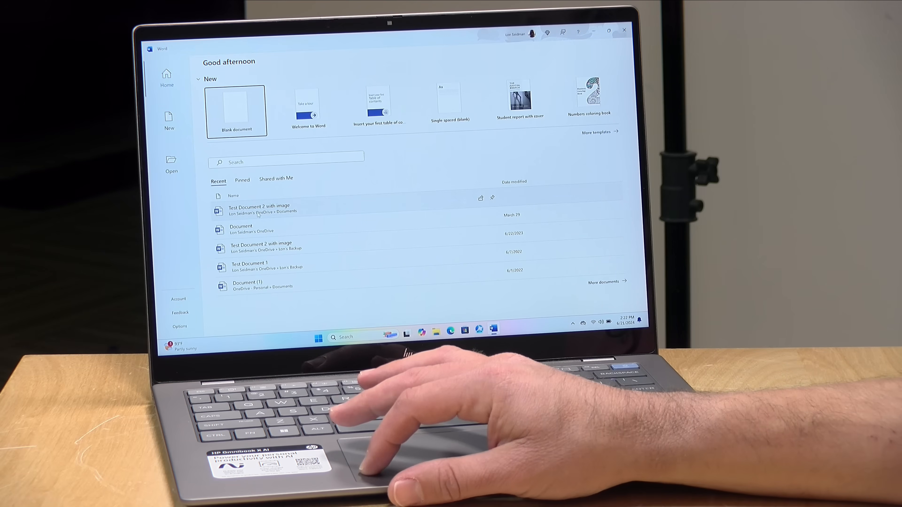
Open 'Test Document 2 with image' from Word's Recent list
click(259, 208)
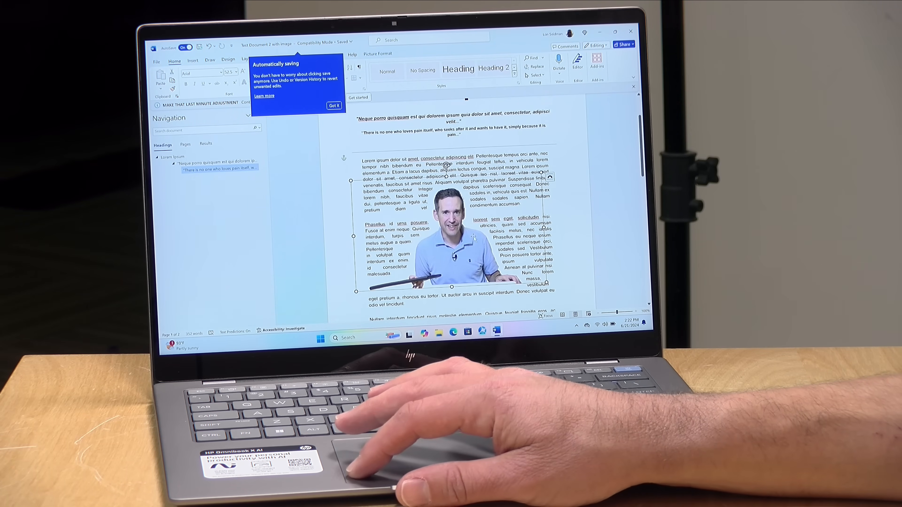
Acknowledge the AutoSave notice with 'Got it' so the document is unobstructed
click(333, 106)
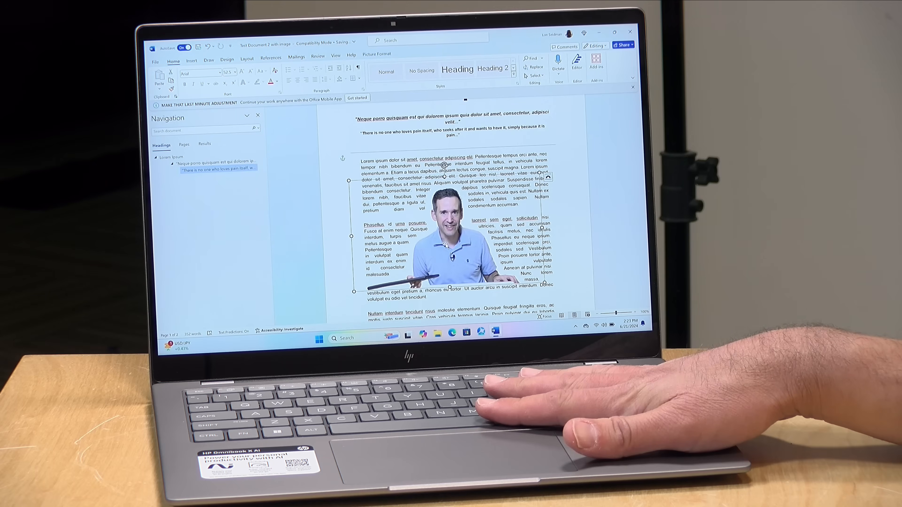
mouse_move(547, 305)
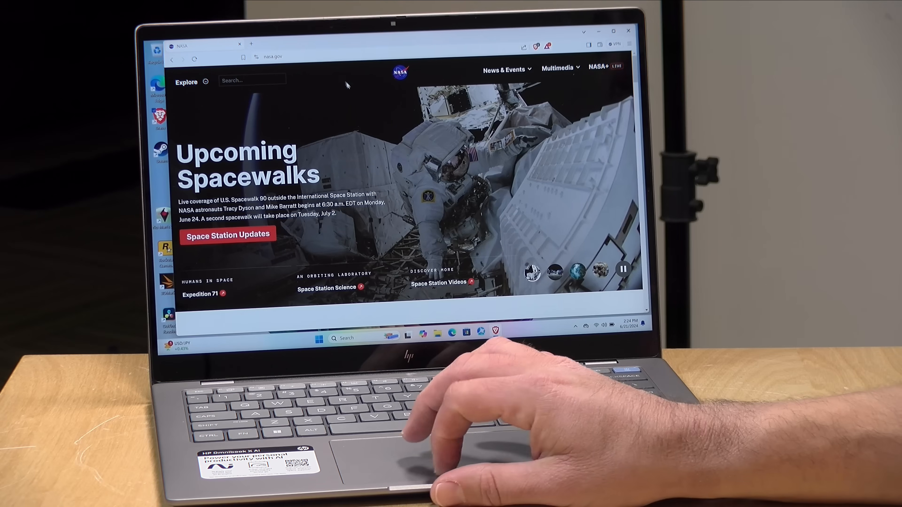
Browse nasa.gov and open the article 'Hubble Captures Infant Stars Transforming a Nebula'
scroll(down, 3)
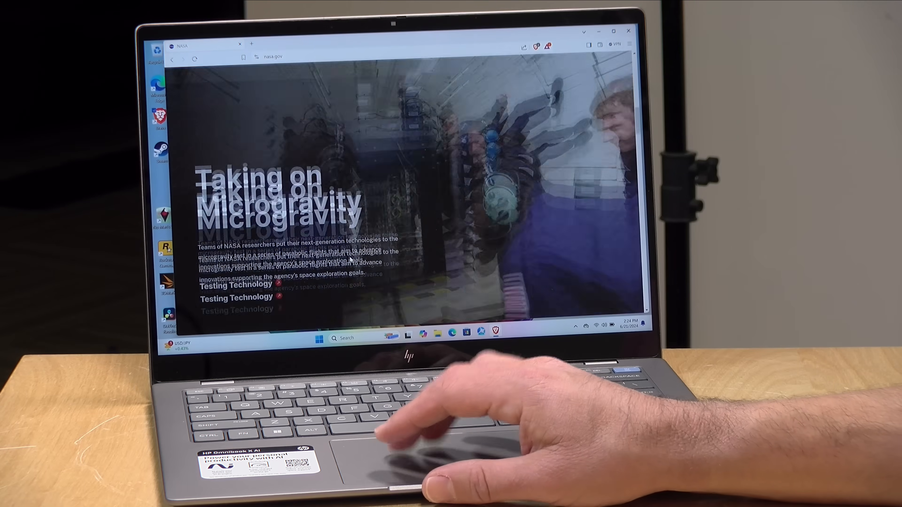
scroll(down, 3)
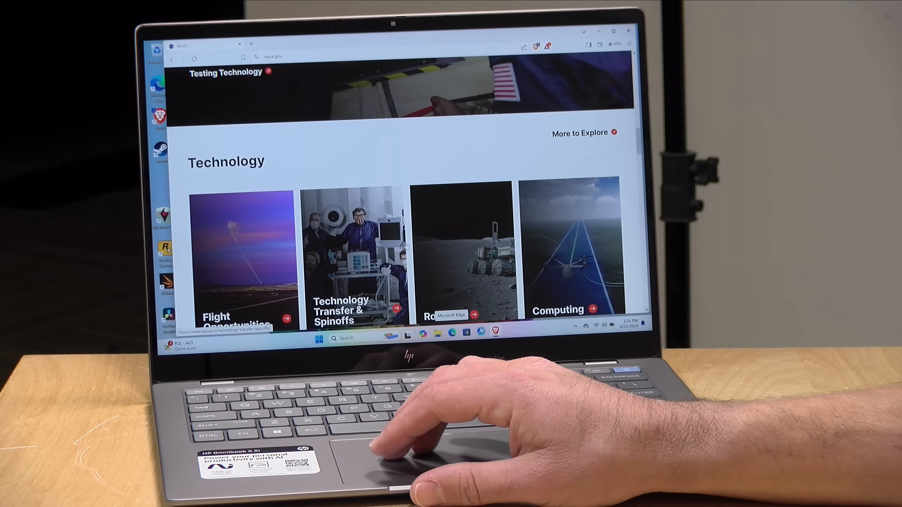
scroll(up, 3)
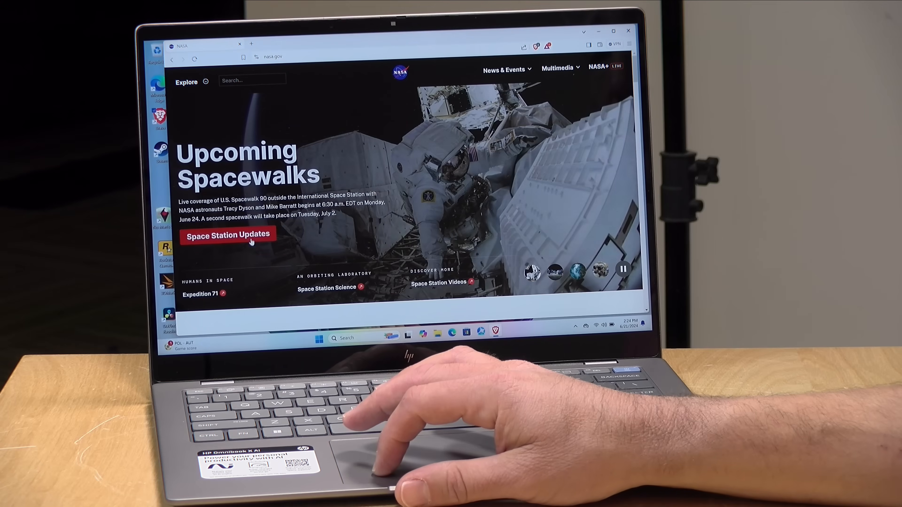
click(228, 234)
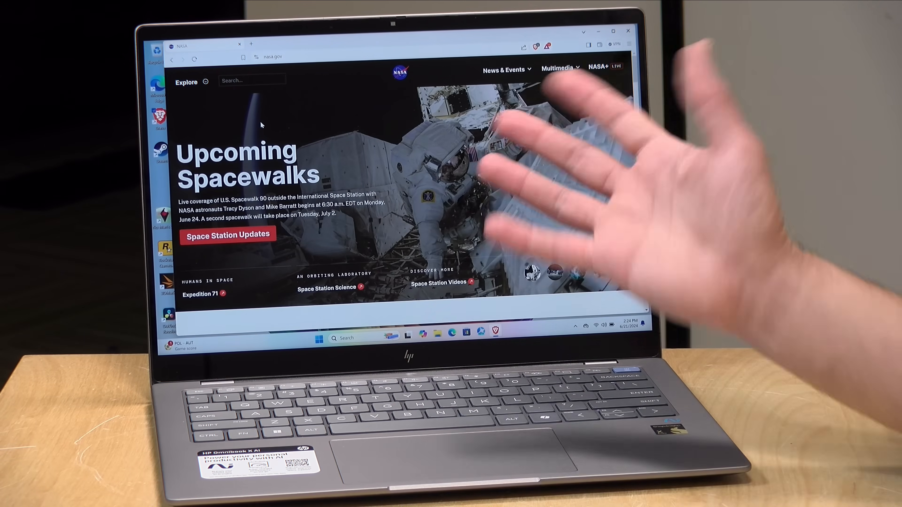
scroll(down, 3)
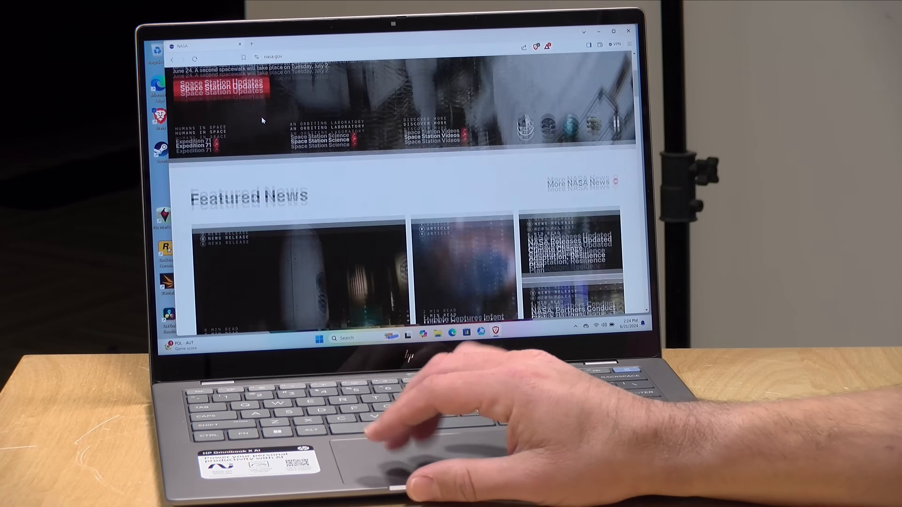
click(461, 320)
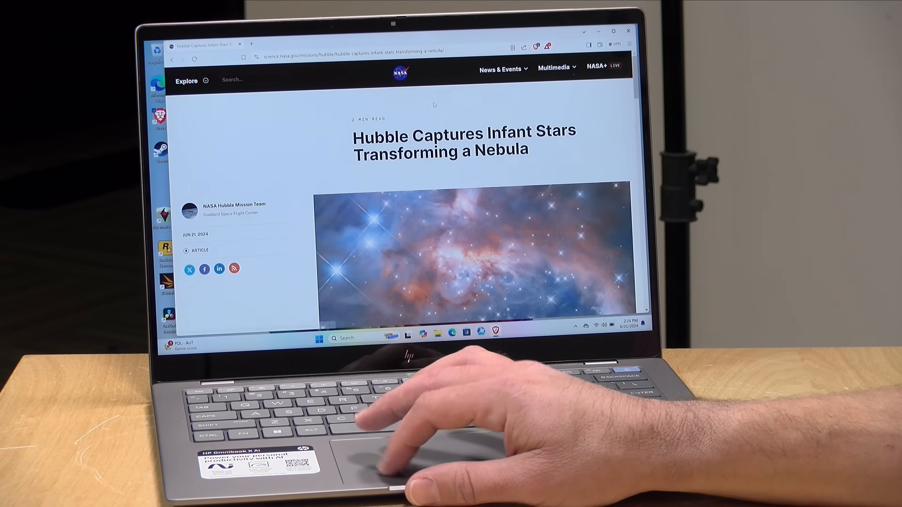
Skim the Hubble article and return to its title and nebula header image
scroll(down, 3)
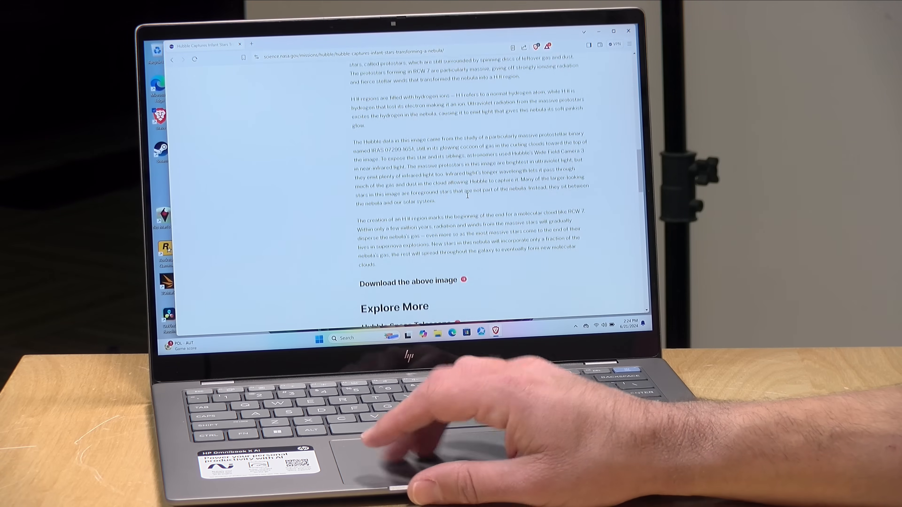
scroll(up, 3)
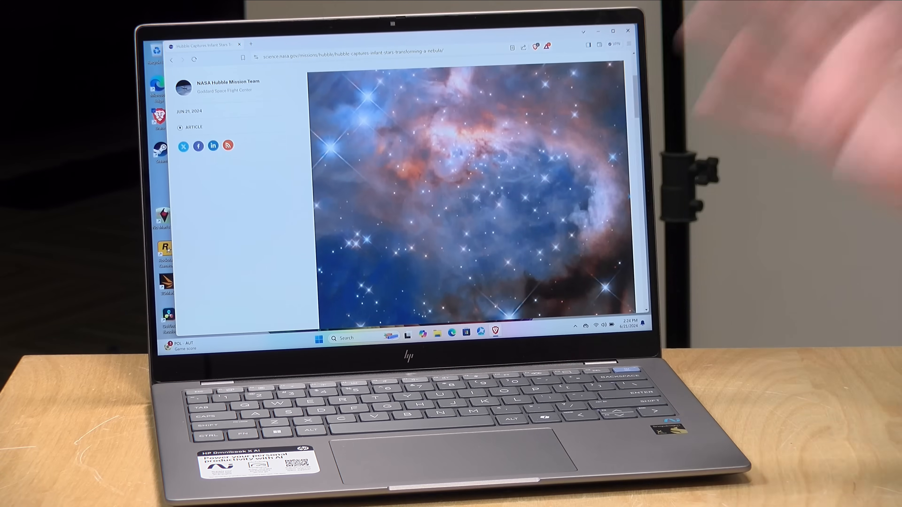
scroll(up, 3)
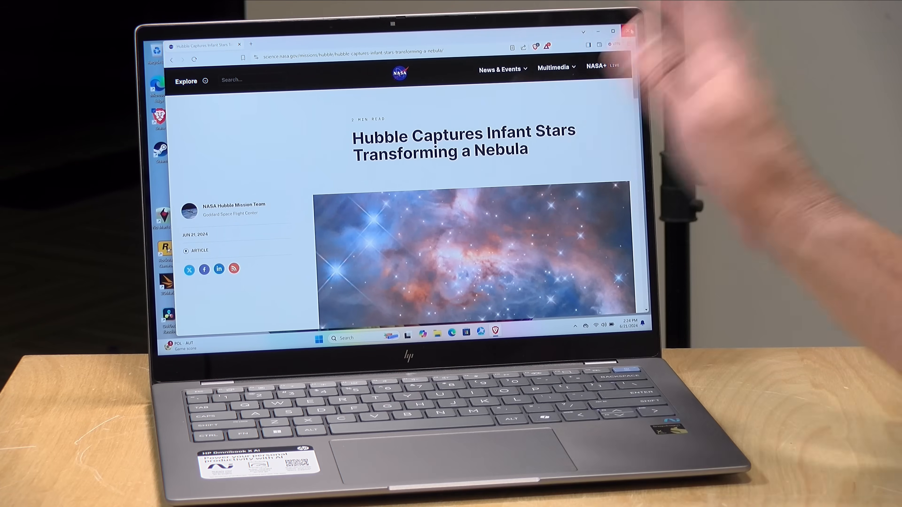
click(625, 31)
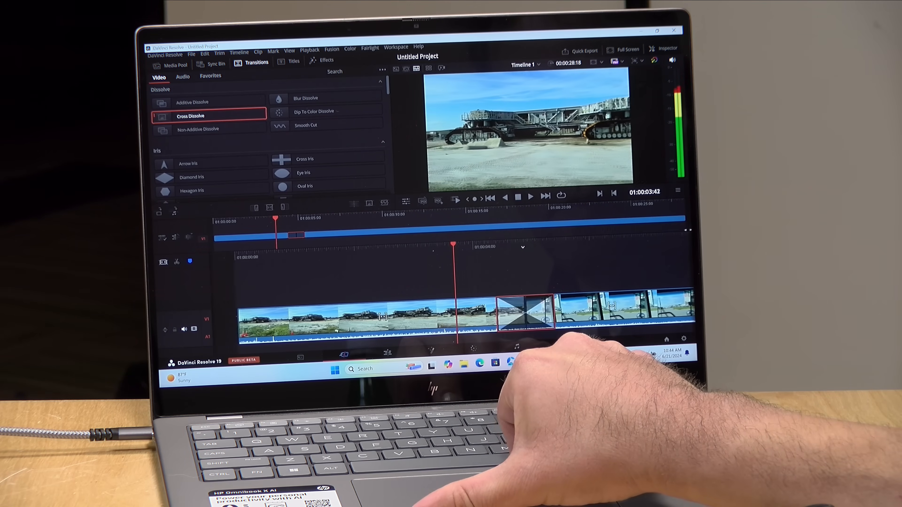
Add a Cross Dissolve between the crawler clip and the next clip, then play the edit back
click(313, 112)
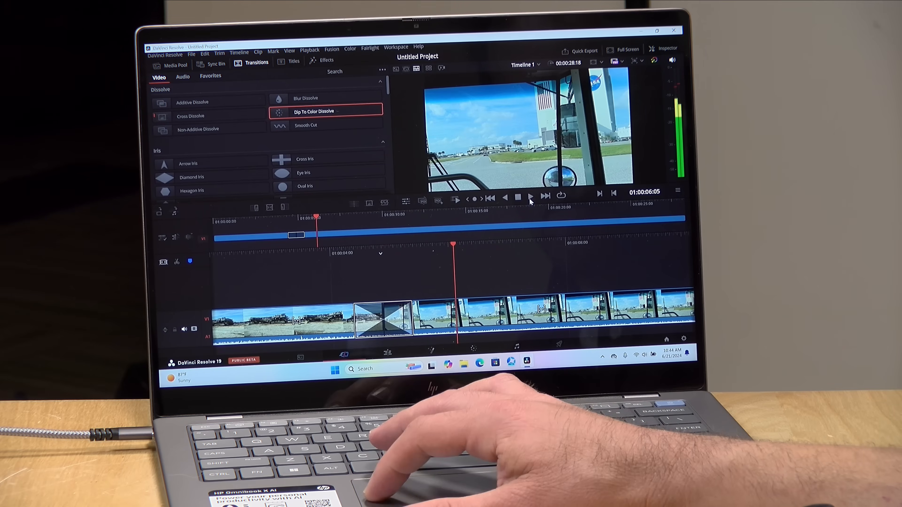
click(305, 173)
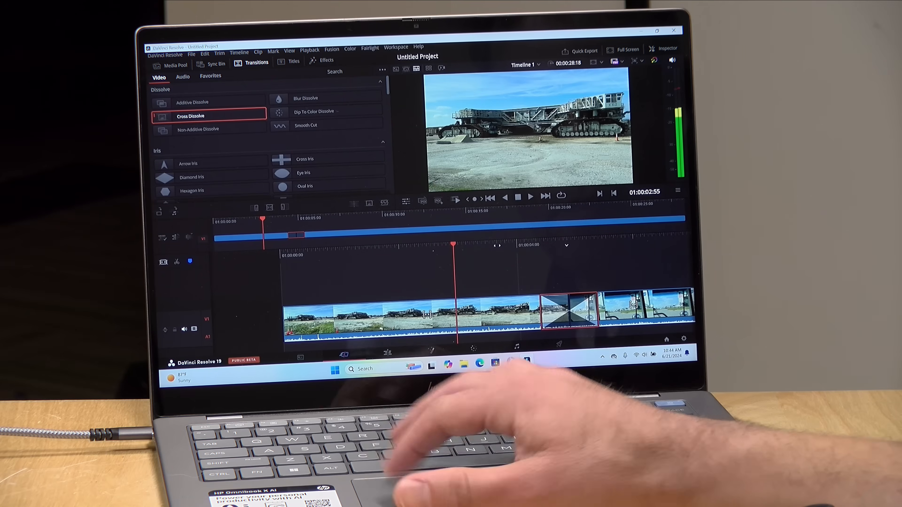
click(529, 198)
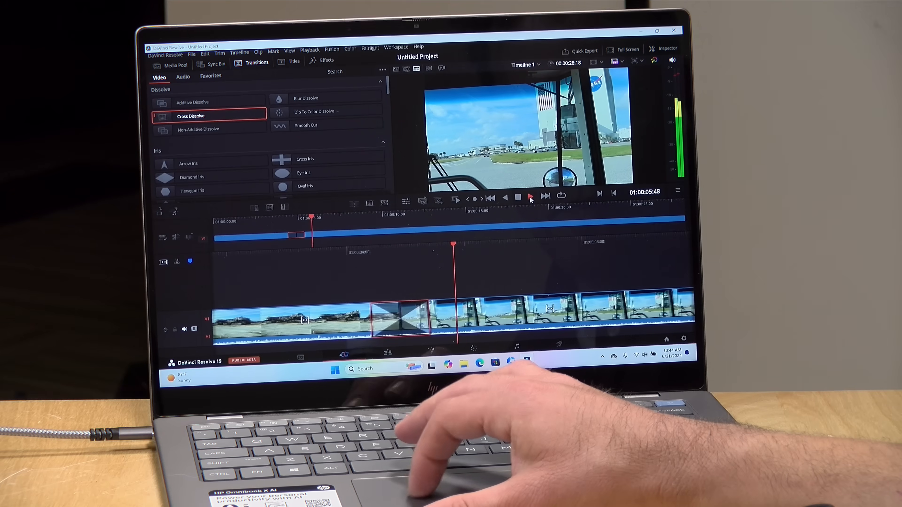
click(530, 197)
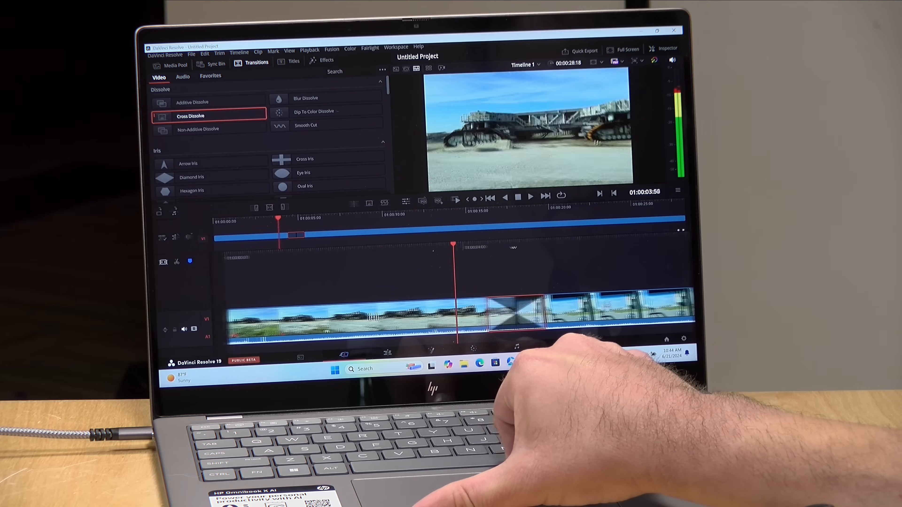
click(314, 111)
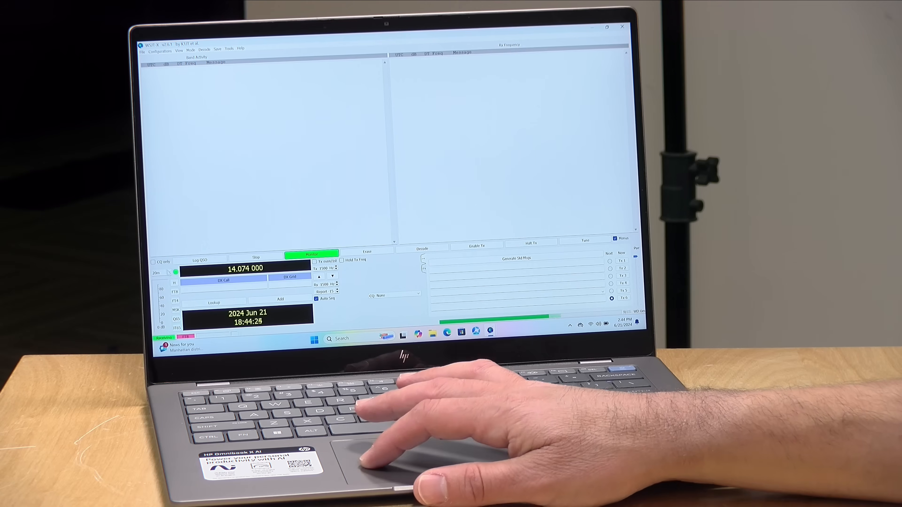
Begin monitoring for incoming signals at 14.074 MHz in WSJT-X
click(167, 271)
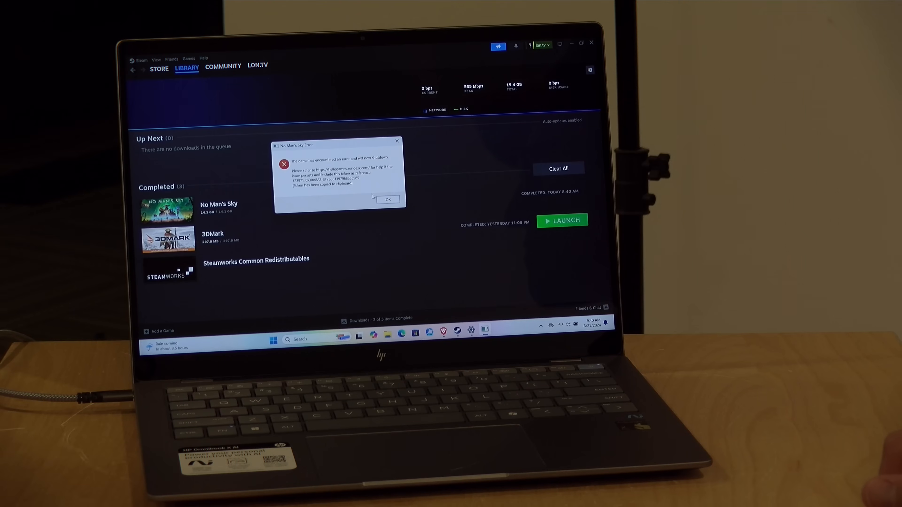
Launch No Man's Sky from the Steam Library, which fails with a shutdown error
click(388, 199)
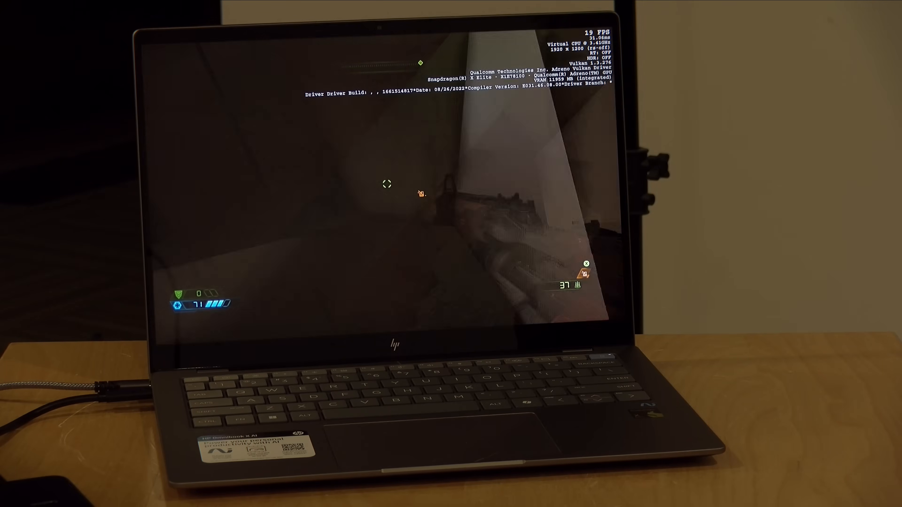